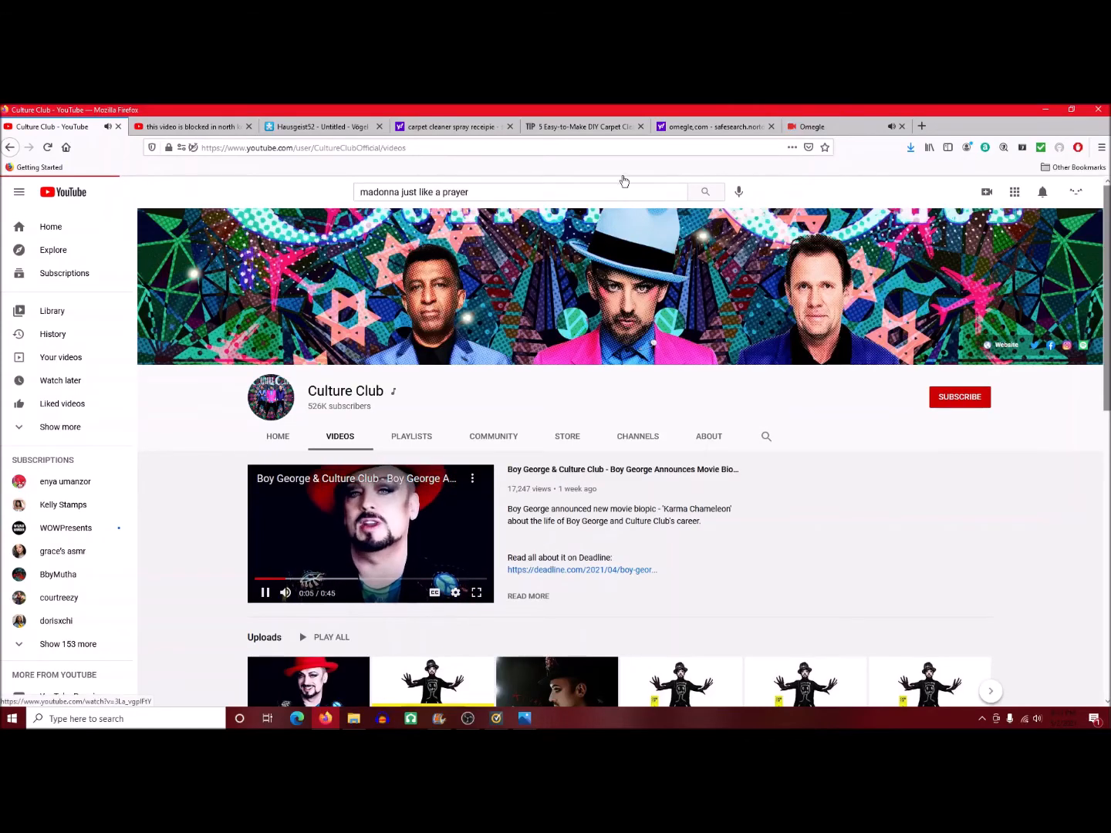
Switch to the Omegle video chat, then bring OBS Studio to the front.
{"action": "left_click", "coordinate": [841, 126]}
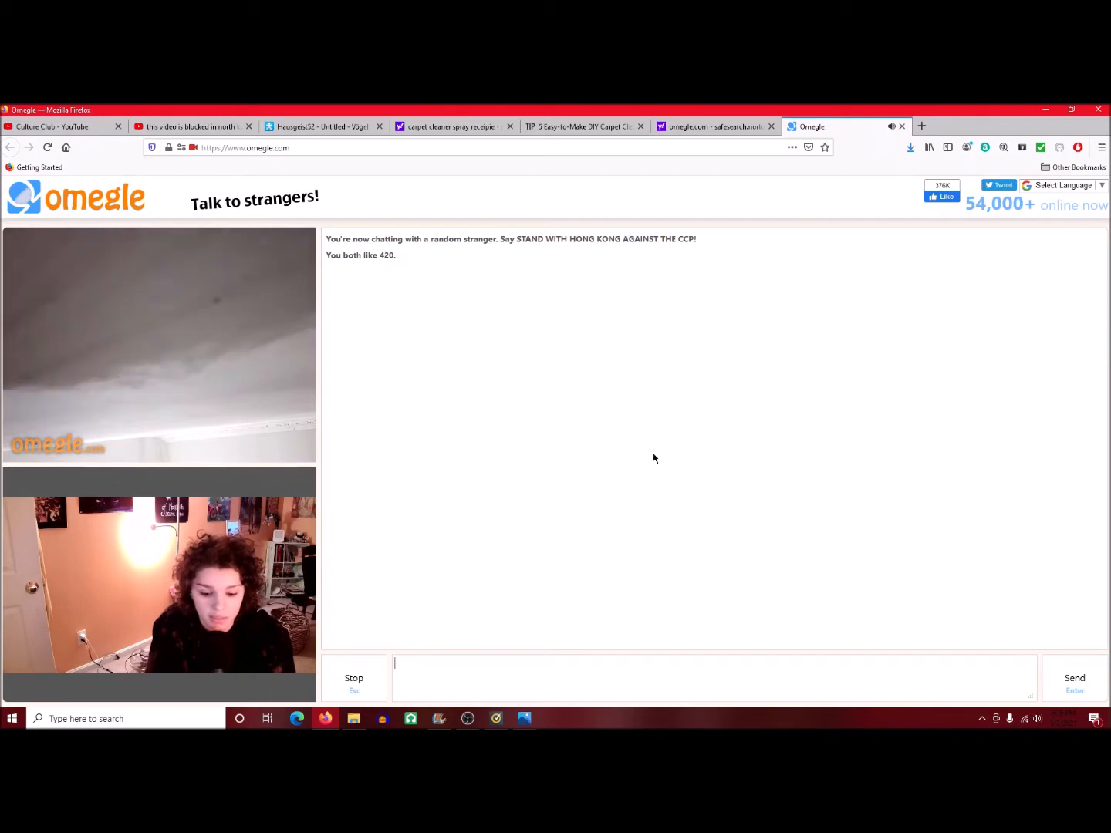
{"action": "mouse_move", "coordinate": [648, 458]}
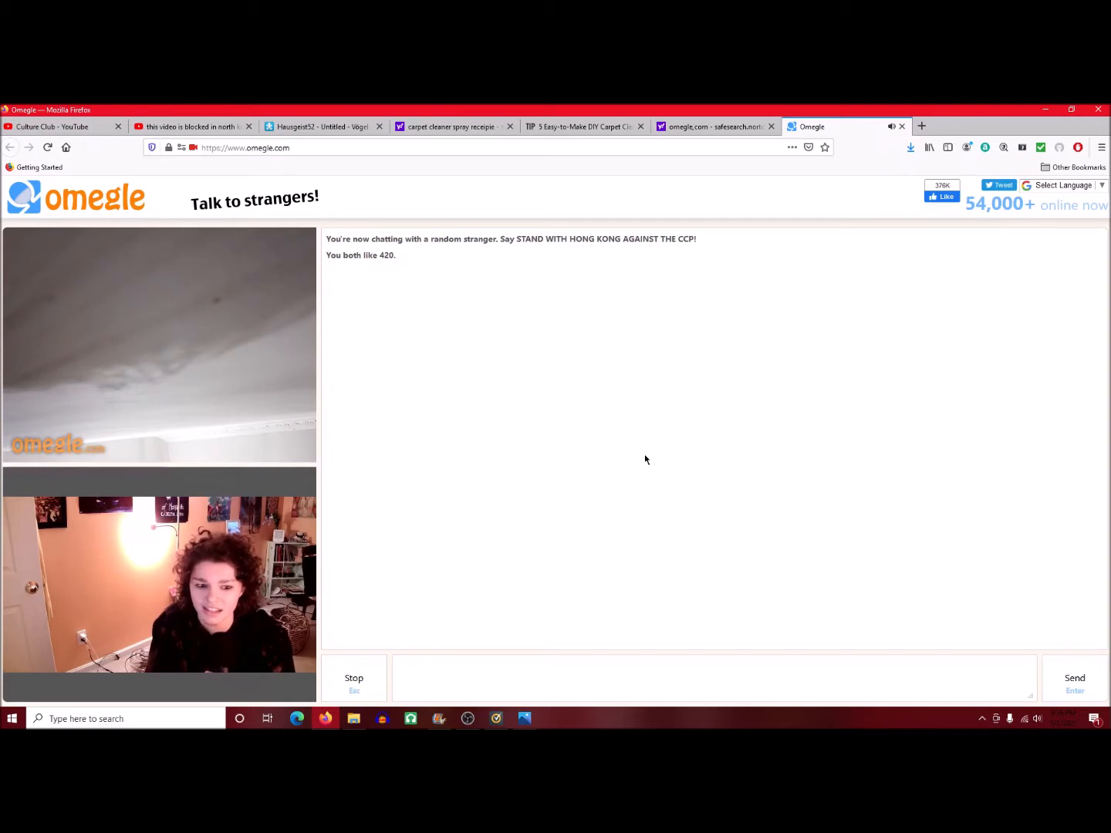
{"action": "mouse_move", "coordinate": [645, 463]}
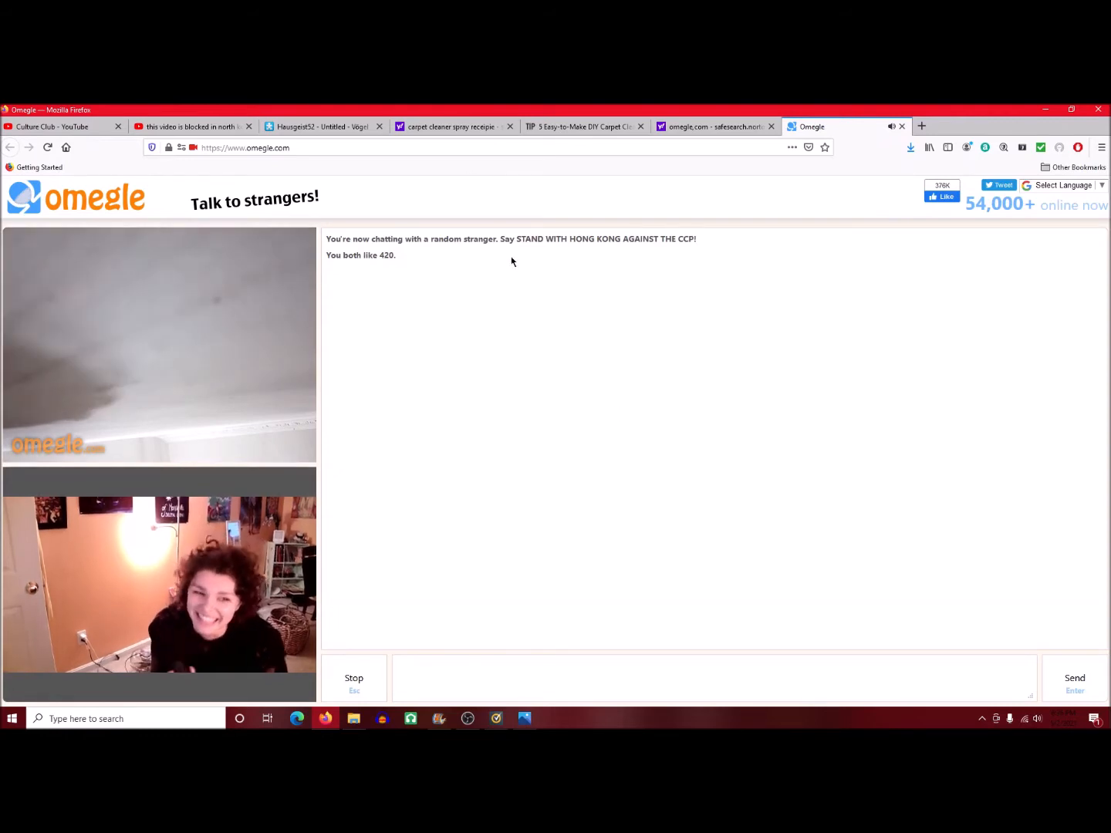
{"action": "mouse_move", "coordinate": [481, 286]}
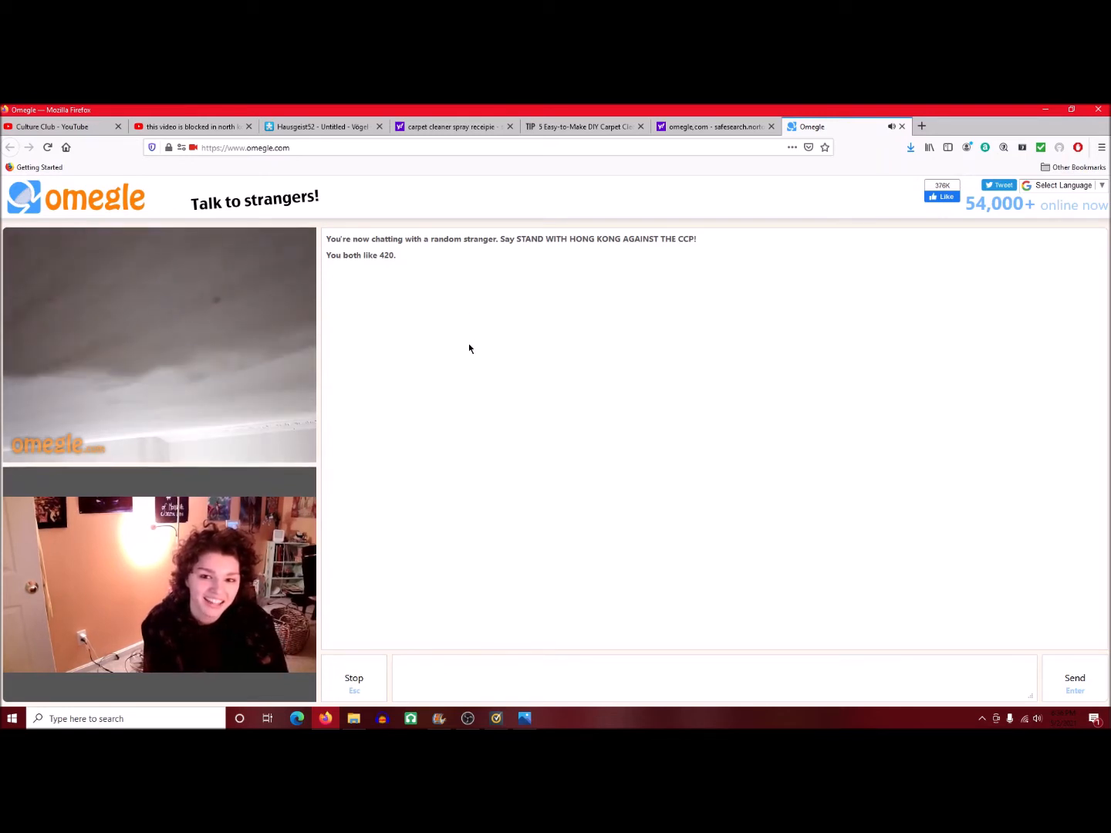
{"action": "mouse_move", "coordinate": [444, 346]}
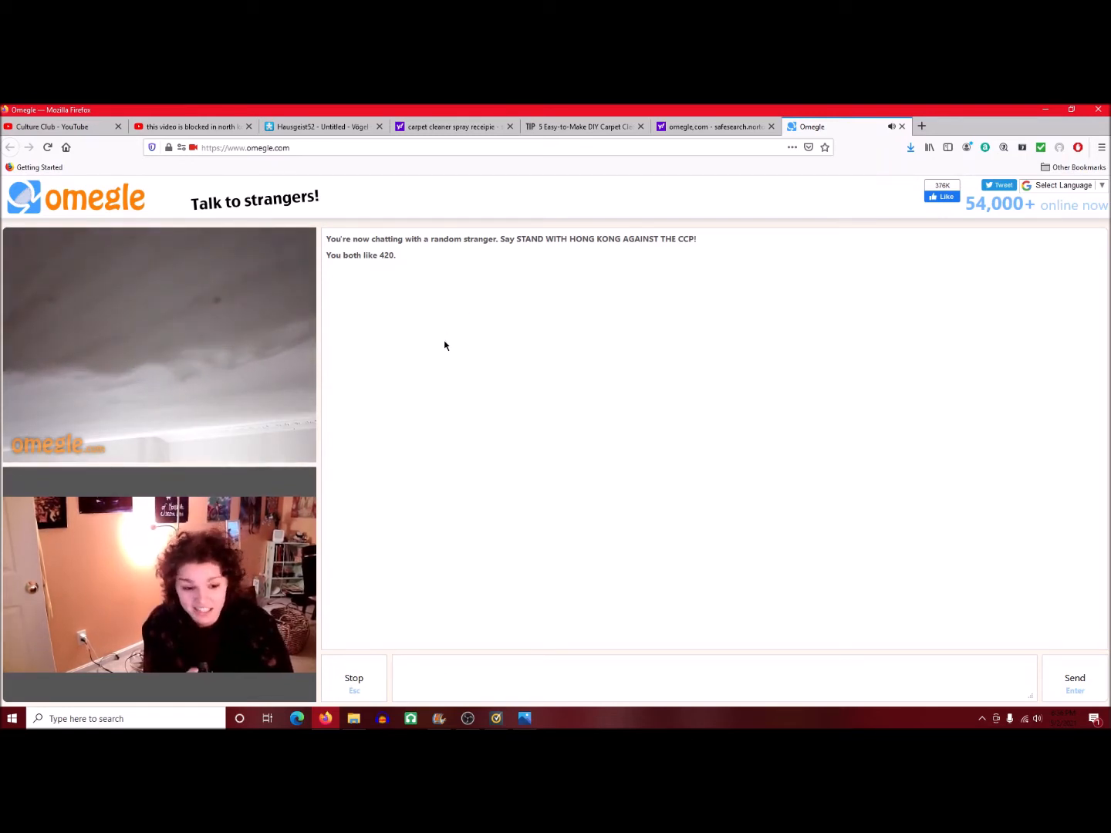
{"action": "mouse_move", "coordinate": [810, 397]}
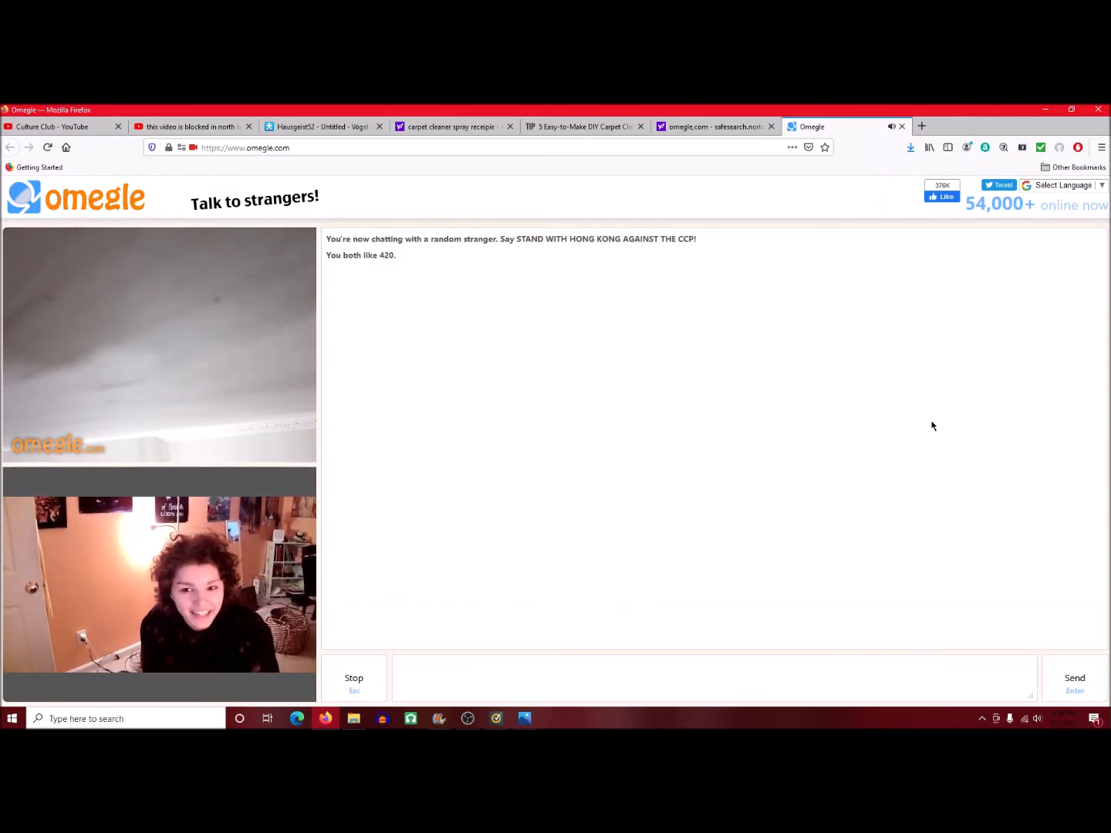
{"action": "mouse_move", "coordinate": [480, 365]}
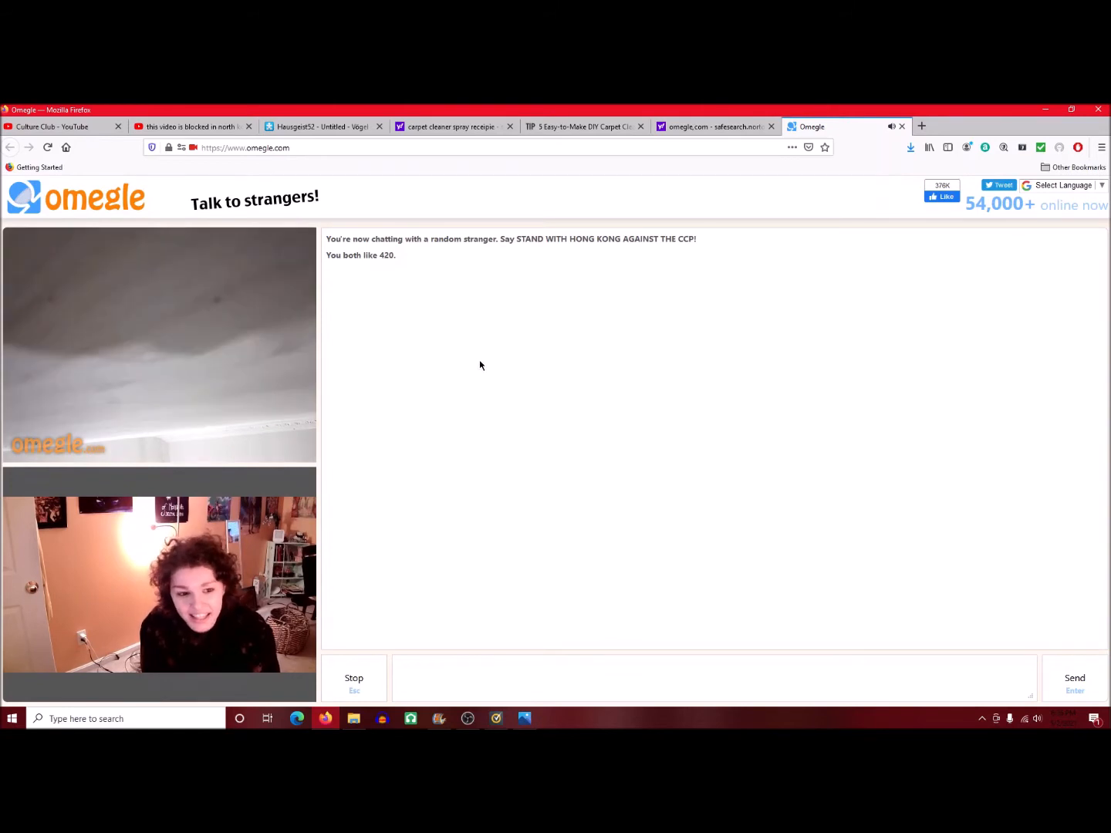
{"action": "mouse_move", "coordinate": [485, 373]}
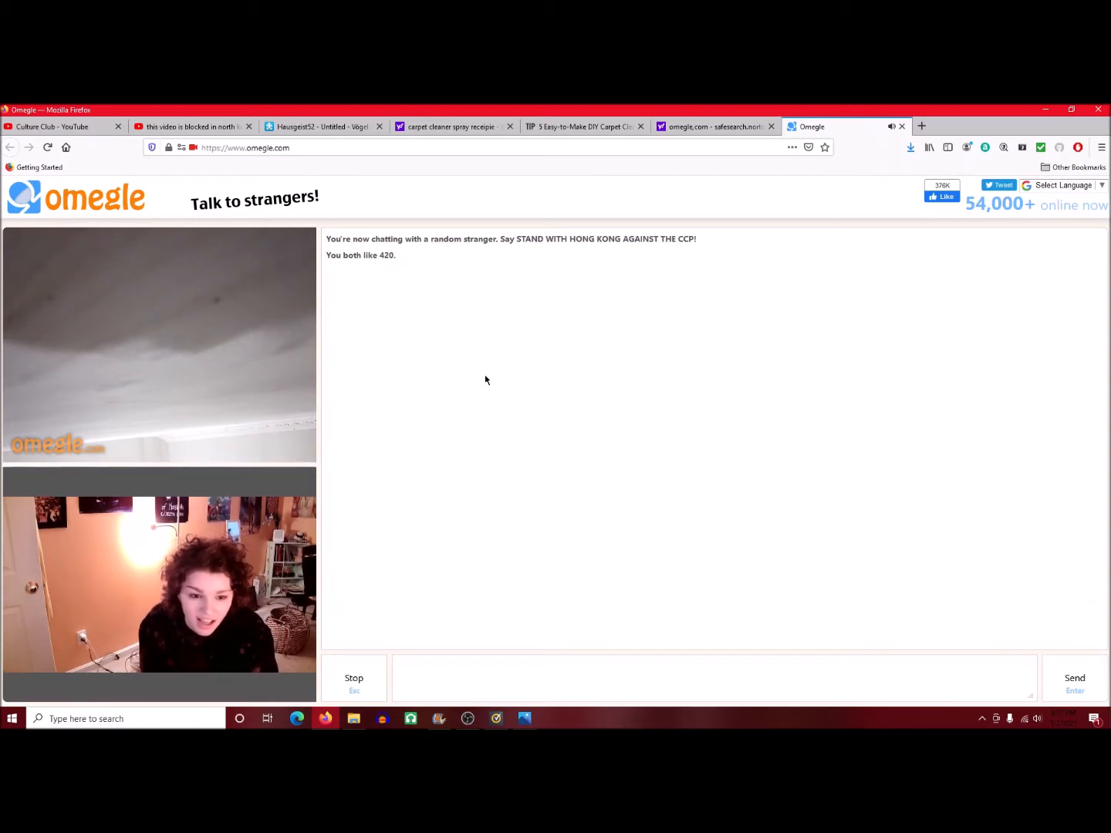
{"action": "mouse_move", "coordinate": [527, 386]}
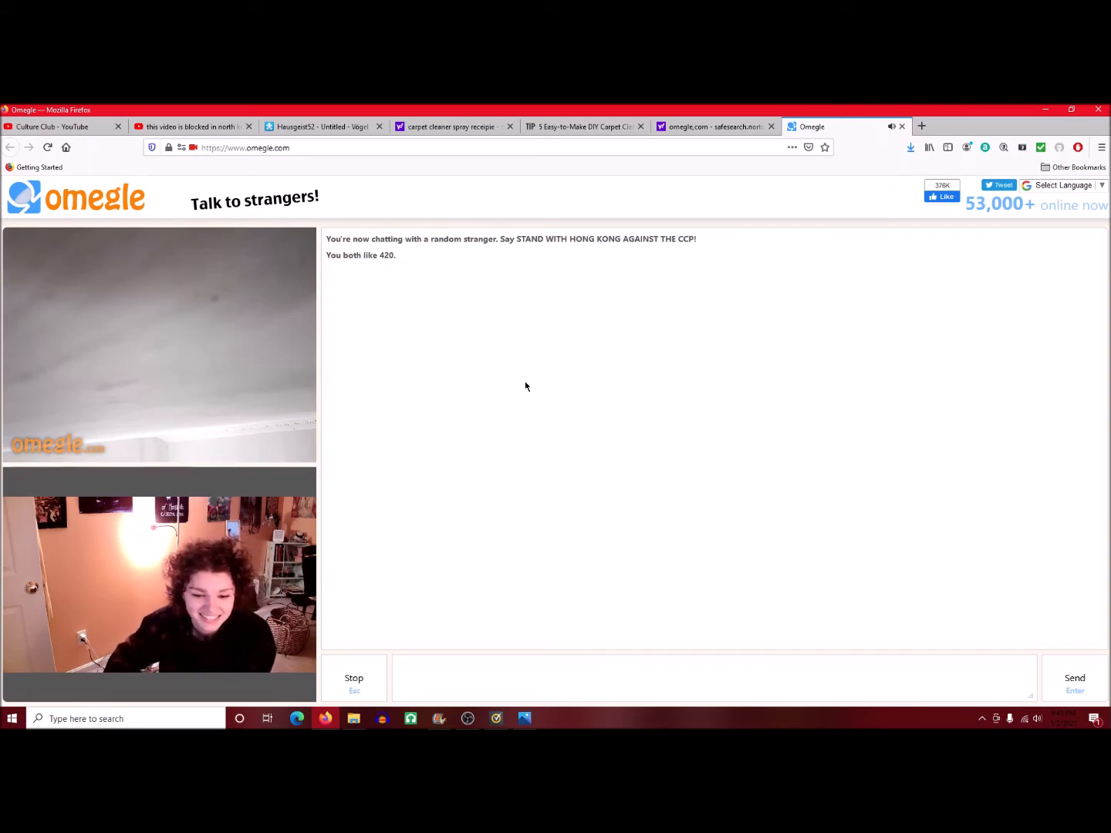
{"action": "left_click", "coordinate": [468, 718]}
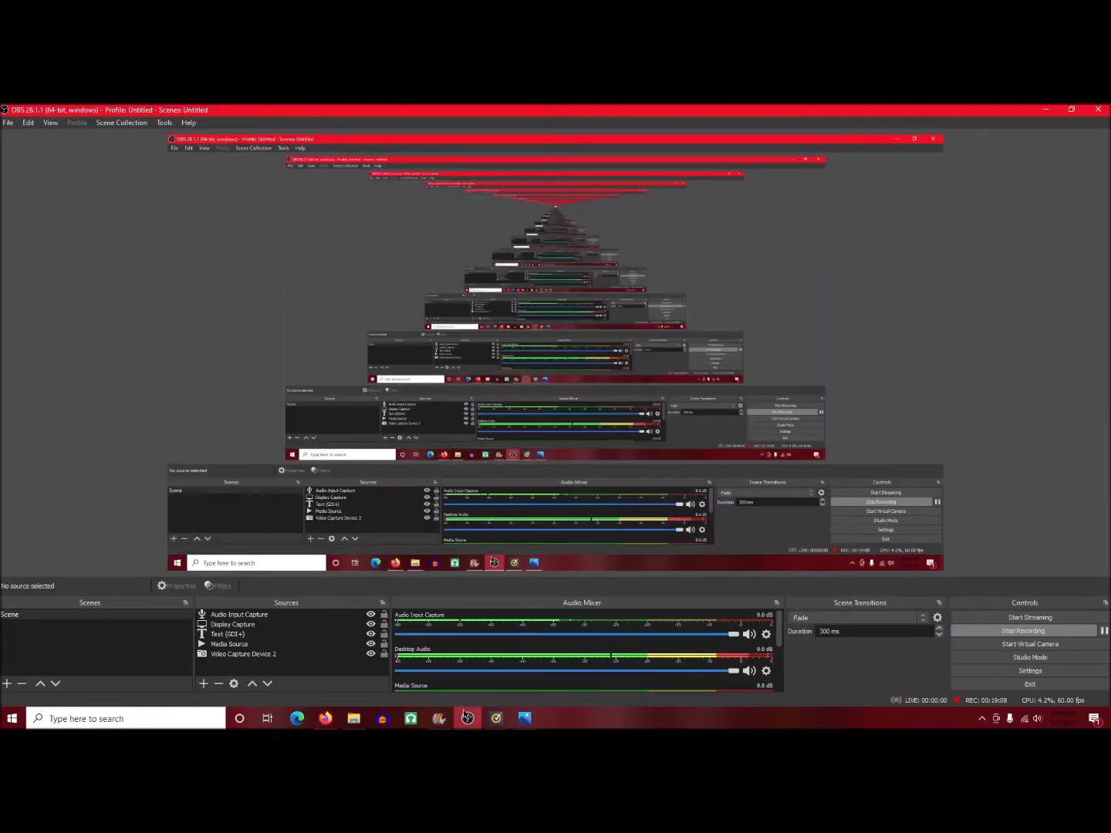
Return to the Omegle chat in Firefox with the same stranger.
{"action": "left_click", "coordinate": [296, 718]}
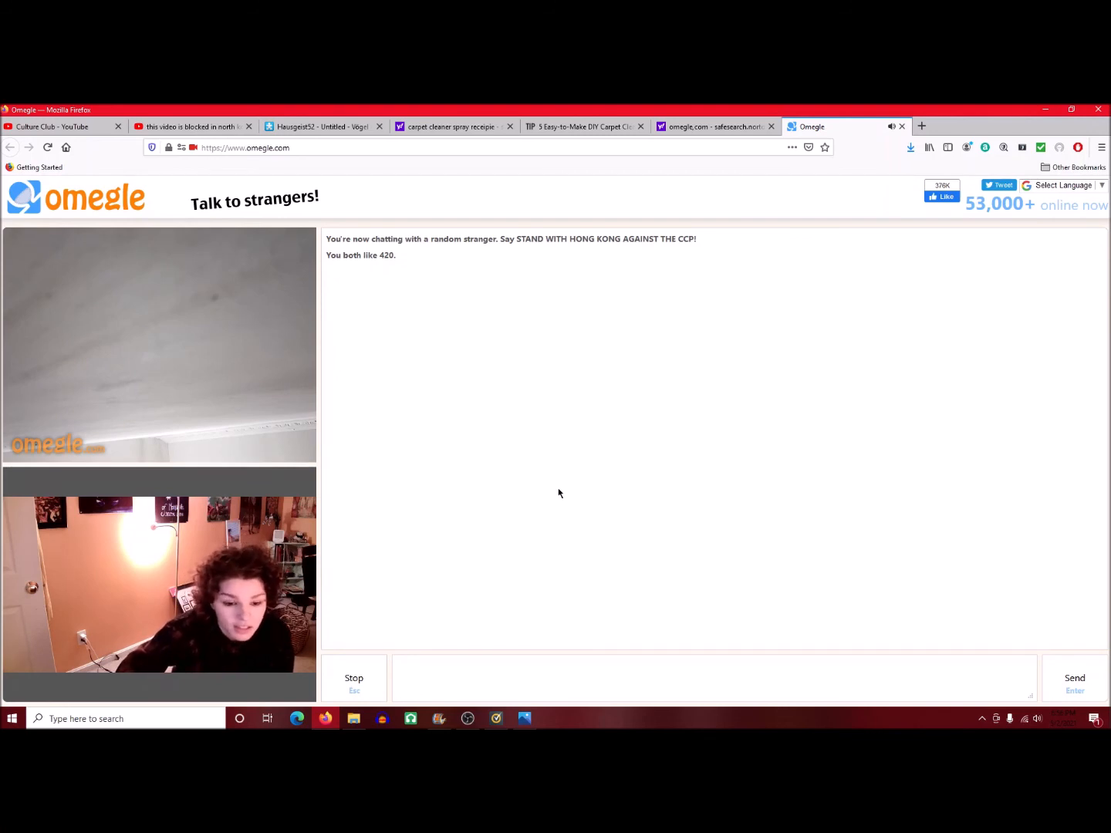
Send the YouTube channel link to the stranger and close the omegle.com safesearch tab.
{"action": "key", "text": "Return"}
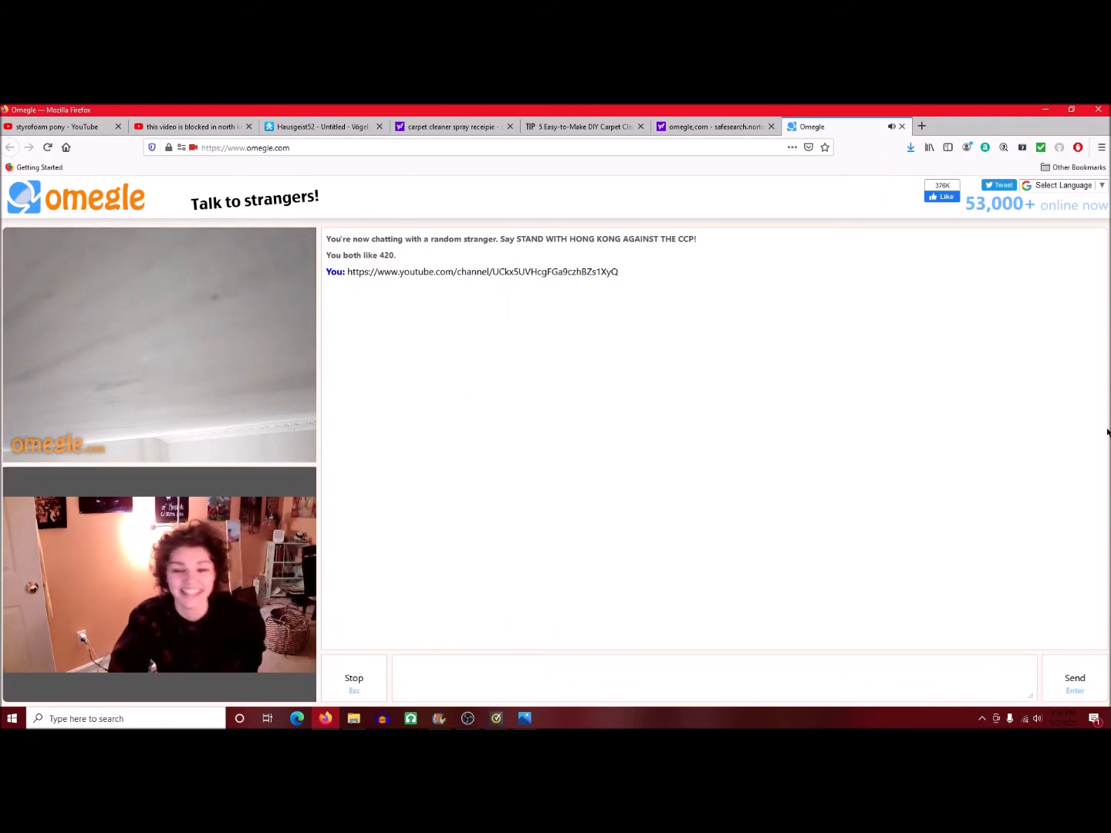
{"action": "left_click", "coordinate": [771, 126]}
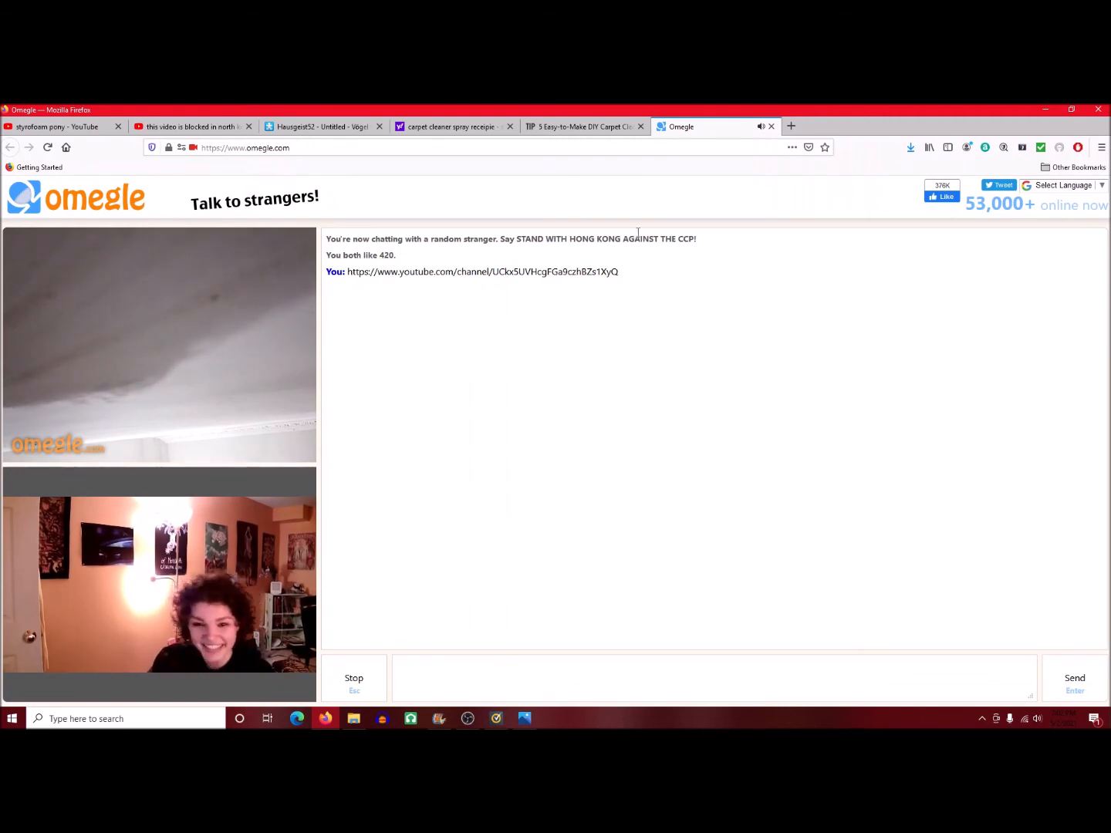
{"action": "mouse_move", "coordinate": [275, 327]}
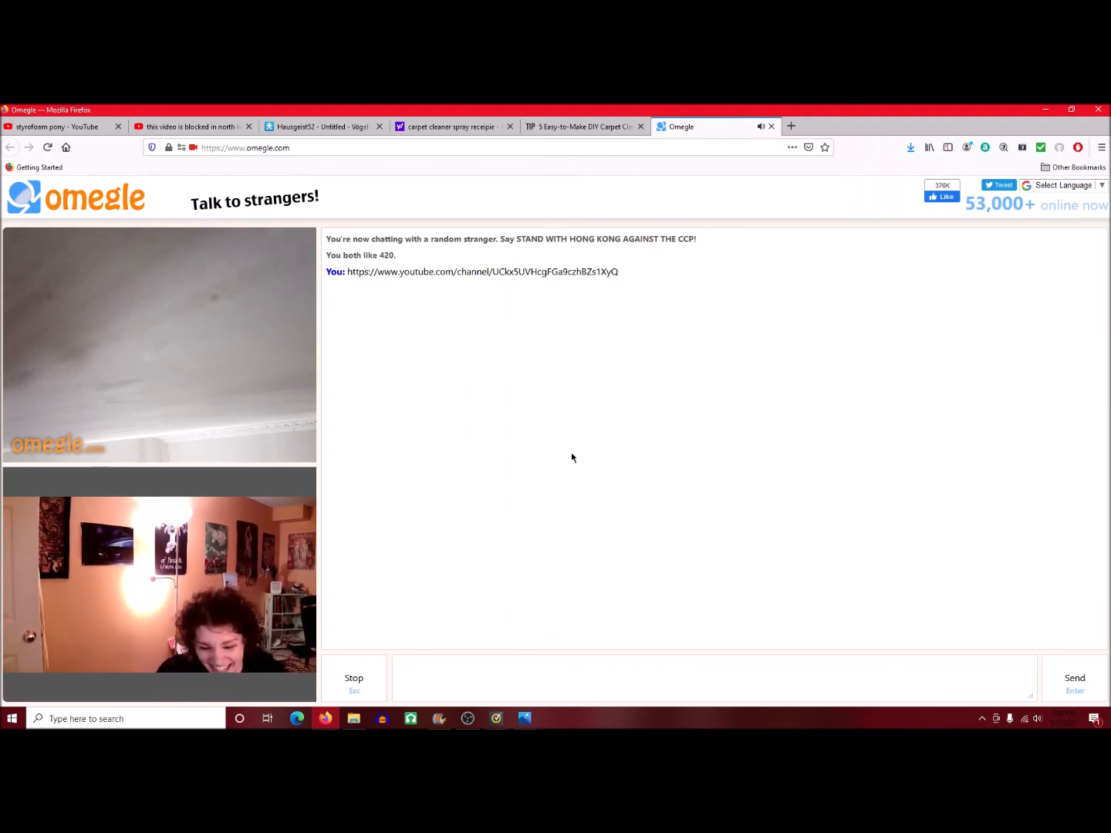
{"action": "mouse_move", "coordinate": [595, 426]}
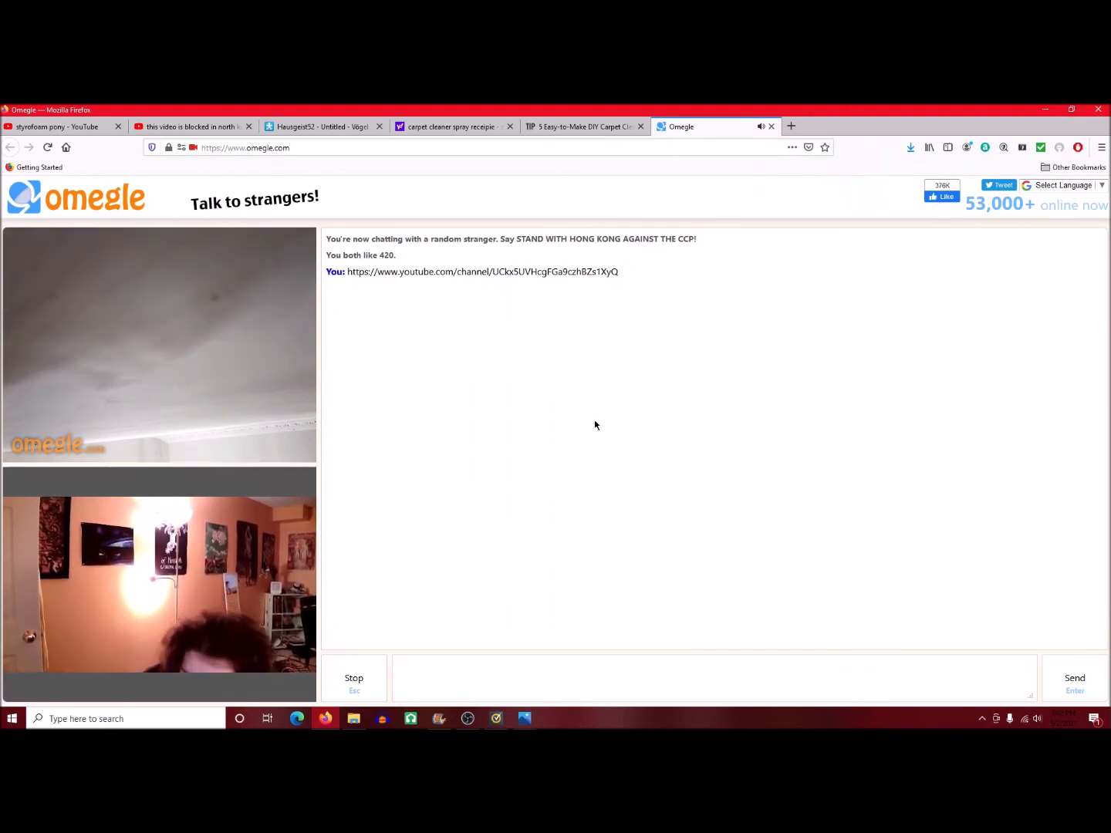